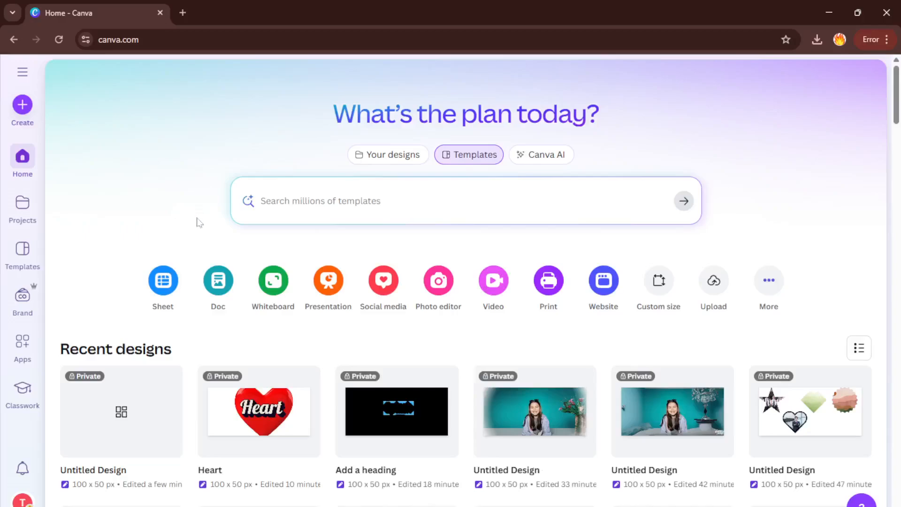
pyautogui.moveTo(423, 259)
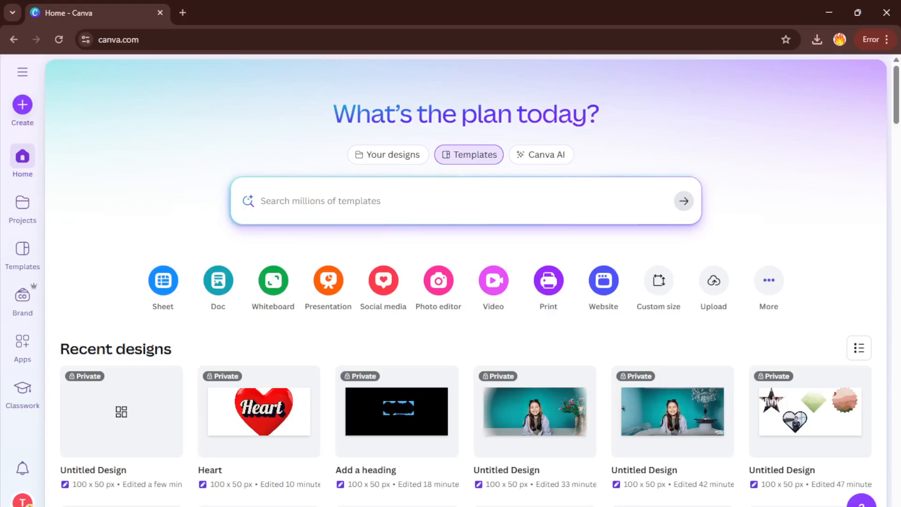
pyautogui.moveTo(335, 230)
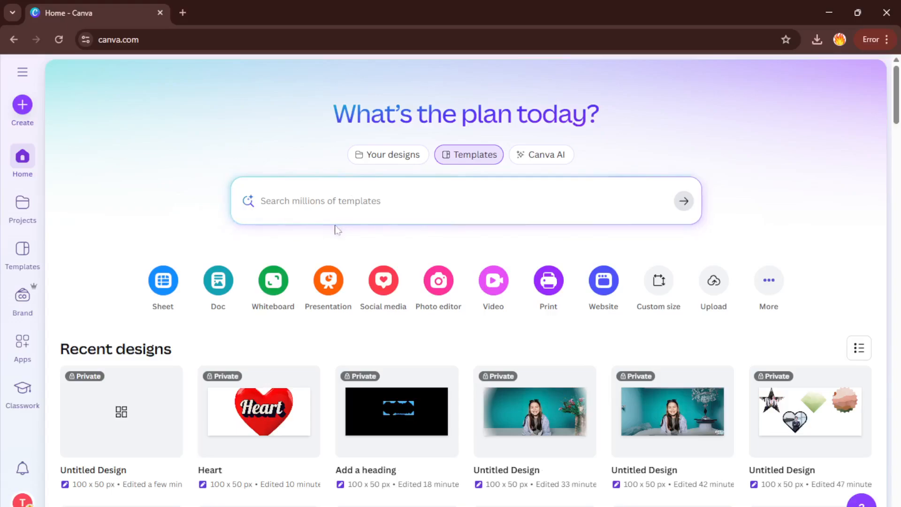
pyautogui.moveTo(305, 233)
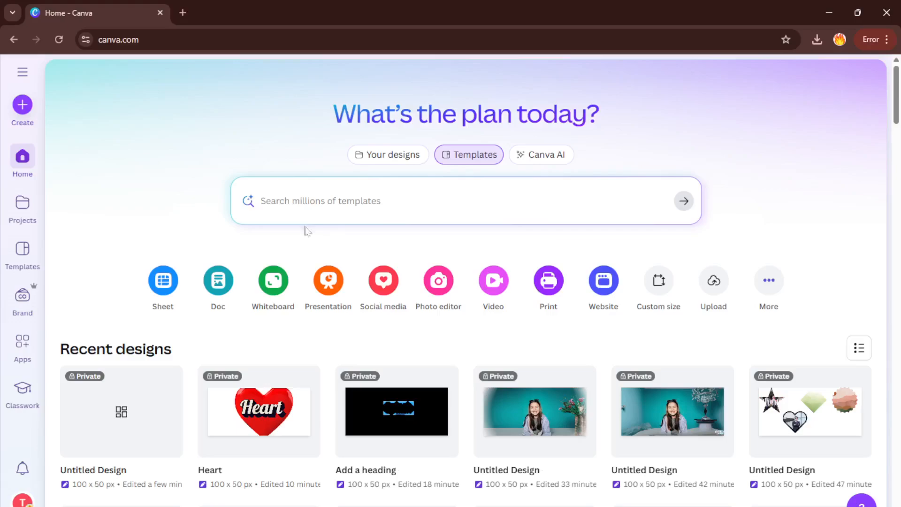
pyautogui.moveTo(273, 229)
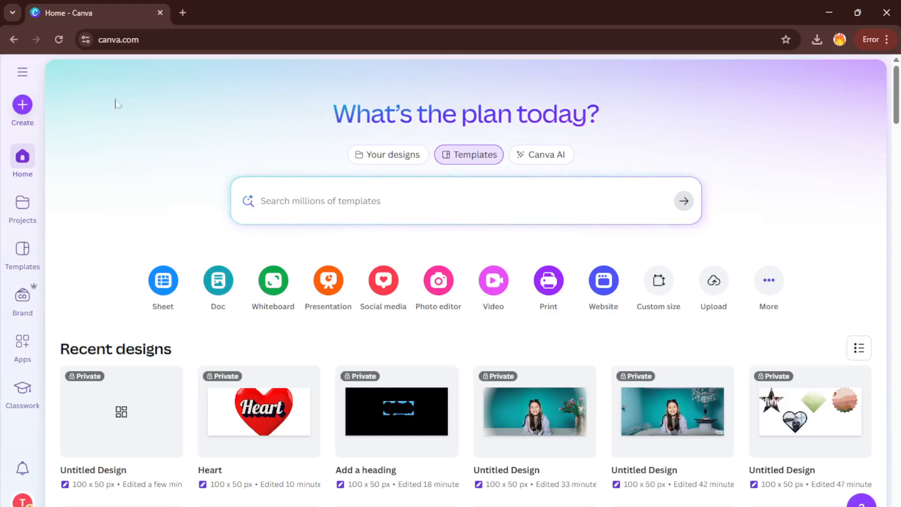
pyautogui.moveTo(114, 89)
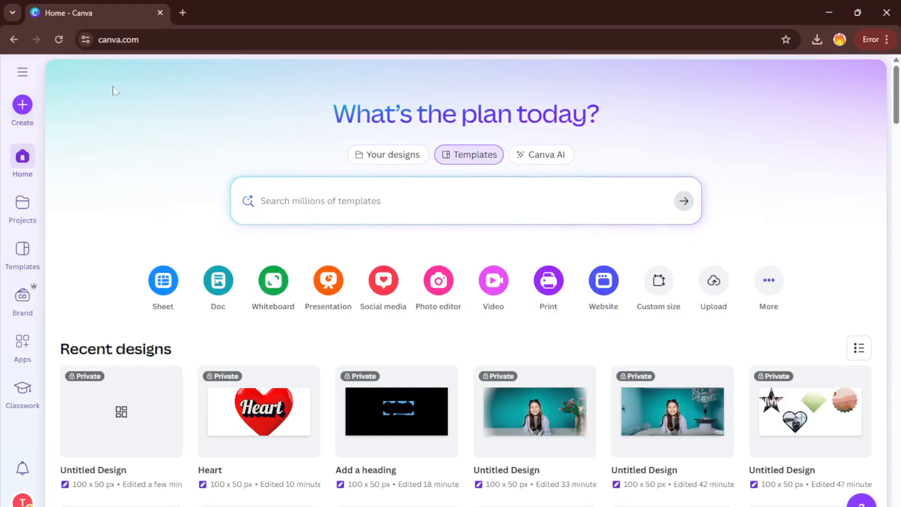
pyautogui.moveTo(145, 61)
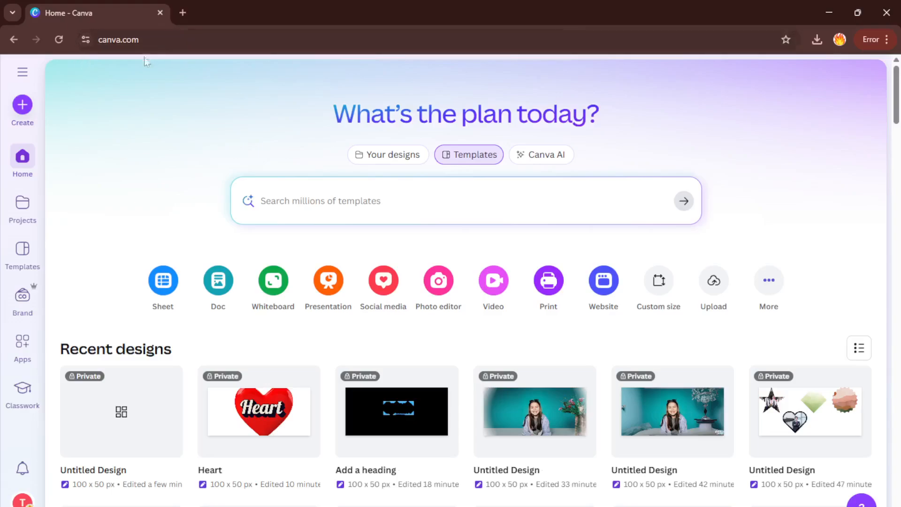
pyautogui.moveTo(117, 33)
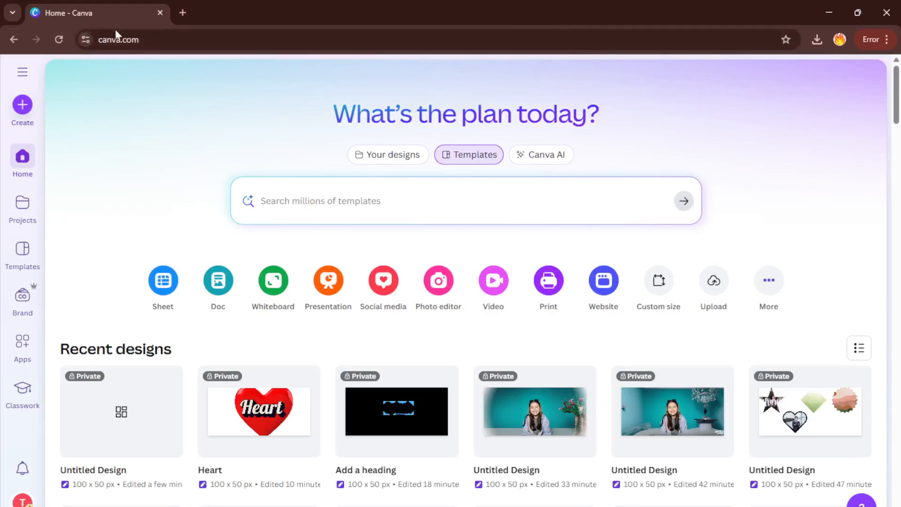
pyautogui.moveTo(68, 100)
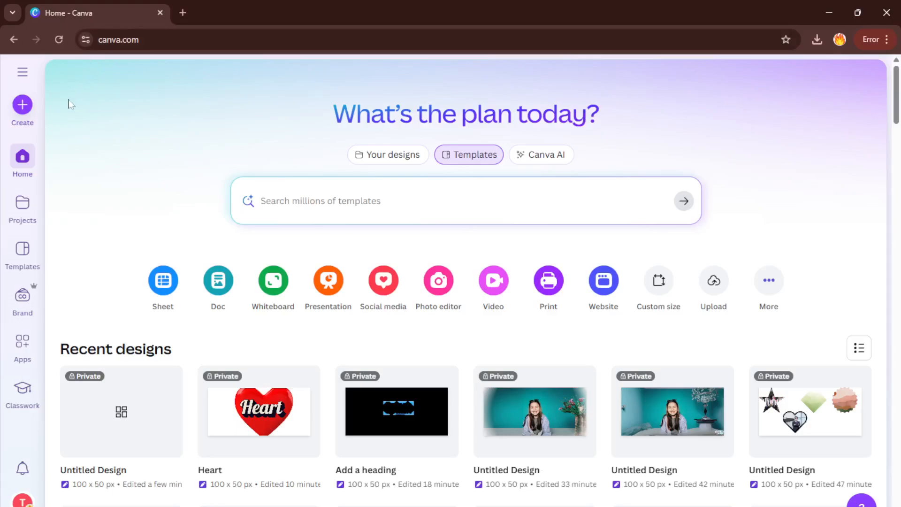
pyautogui.moveTo(67, 113)
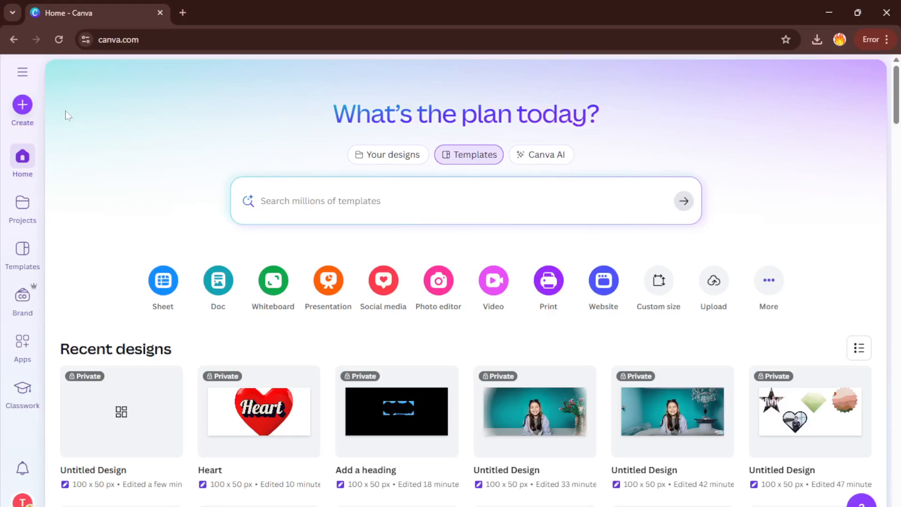
pyautogui.moveTo(26, 106)
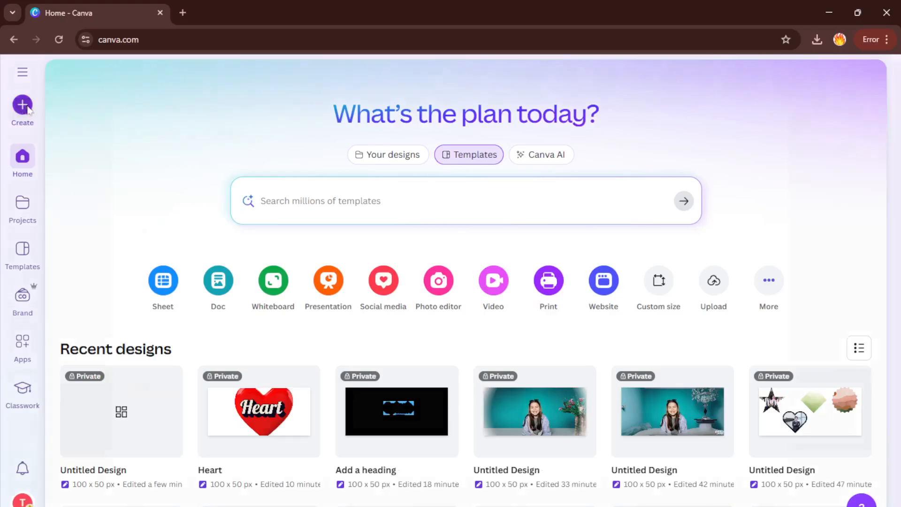
# - From Create > For you, search 'tshirt' and start a new T-Shirt design
pyautogui.click(658, 280)
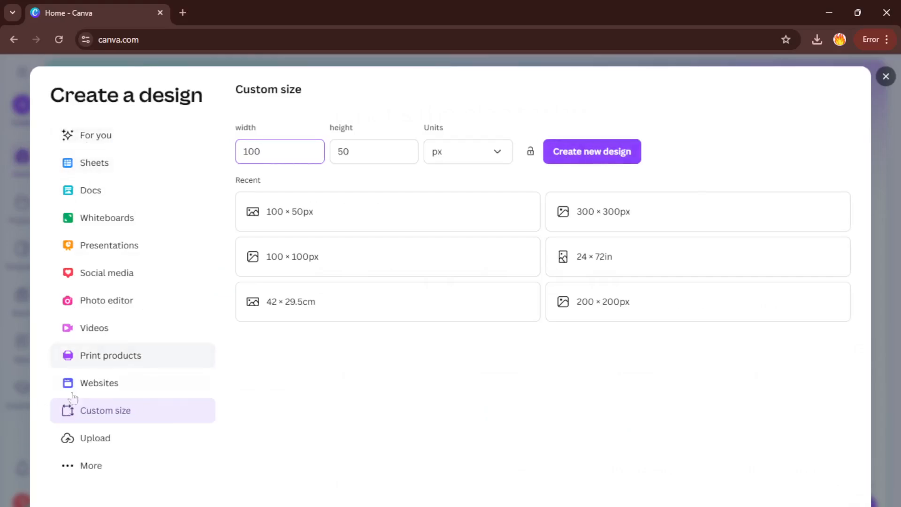
pyautogui.moveTo(127, 408)
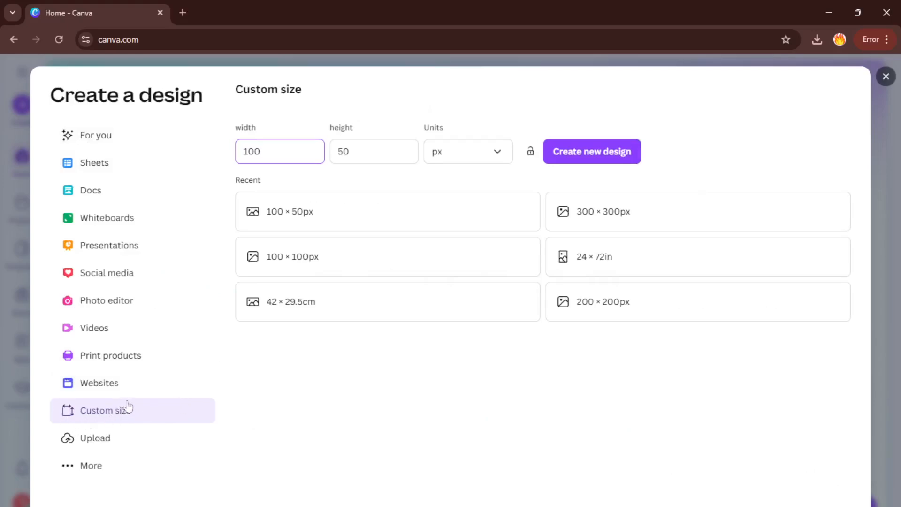
pyautogui.moveTo(119, 144)
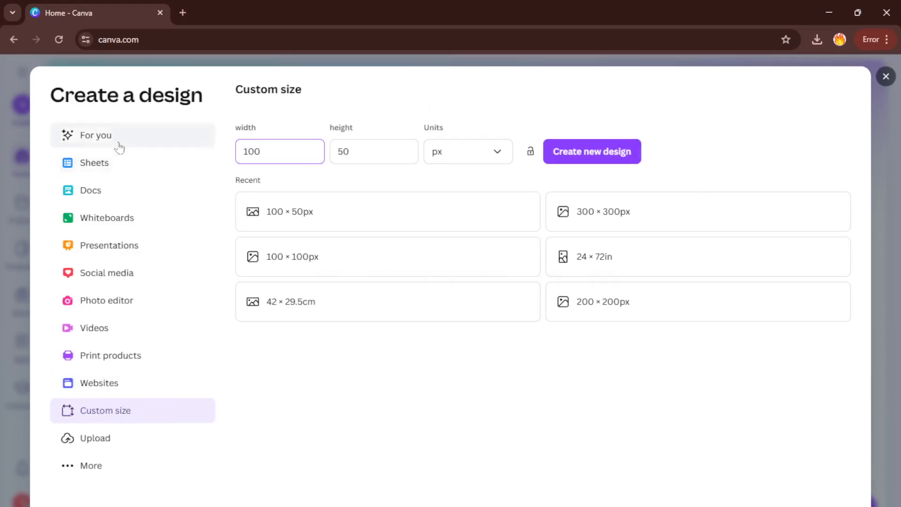
pyautogui.click(96, 135)
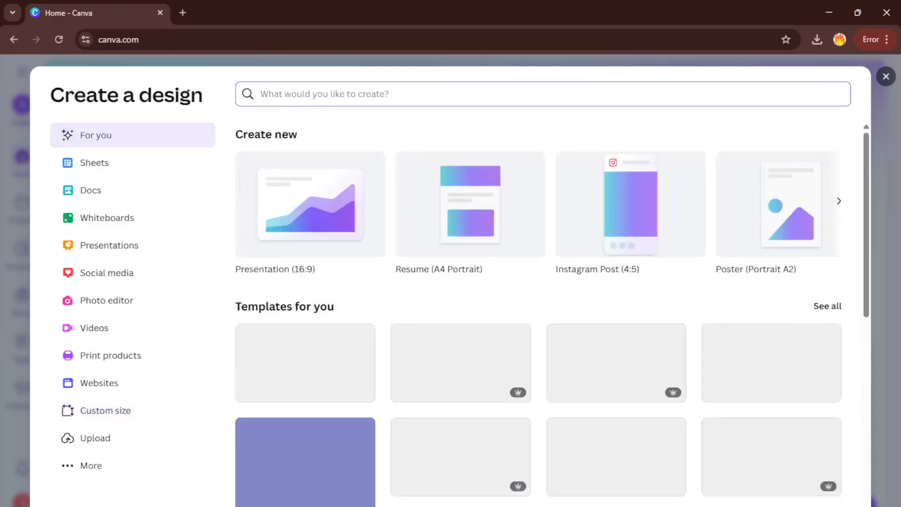
pyautogui.write('tshirt')
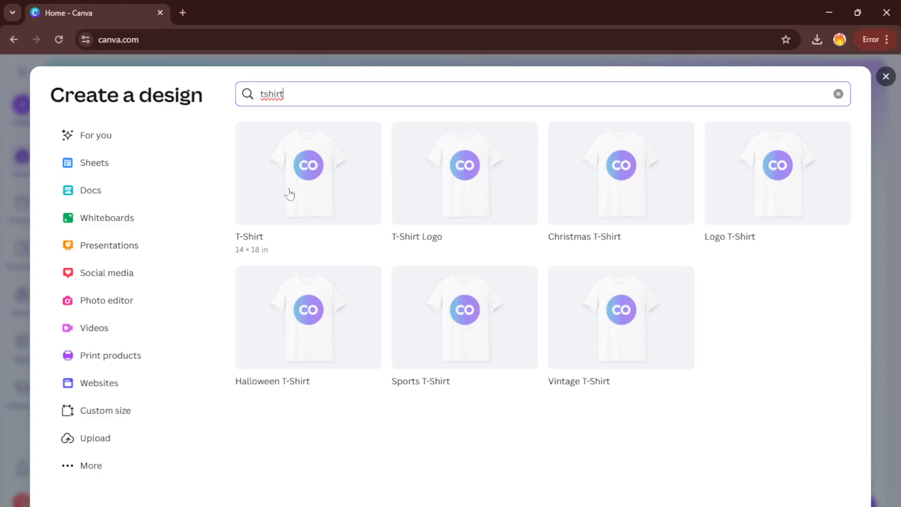
pyautogui.click(307, 172)
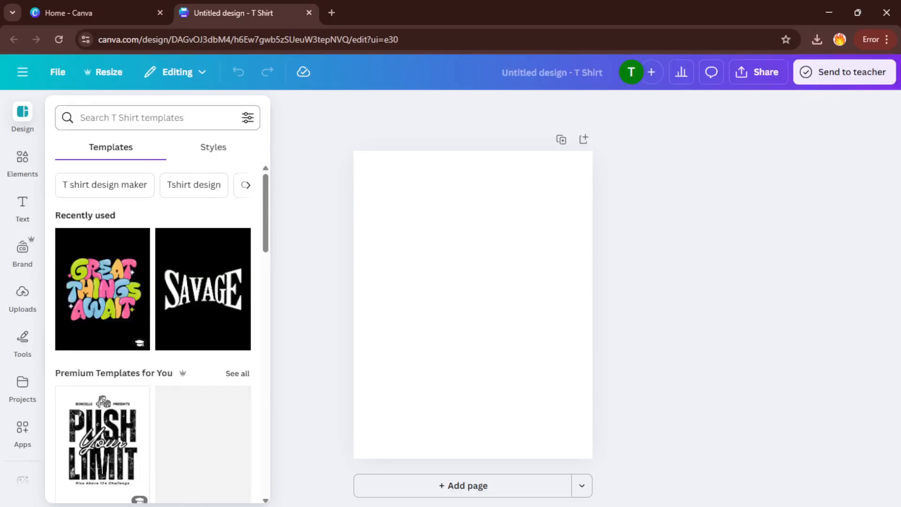
# - Search 'jersey design' templates and apply the Navy Vintage Jersey number 7 page to the canvas
pyautogui.click(150, 117)
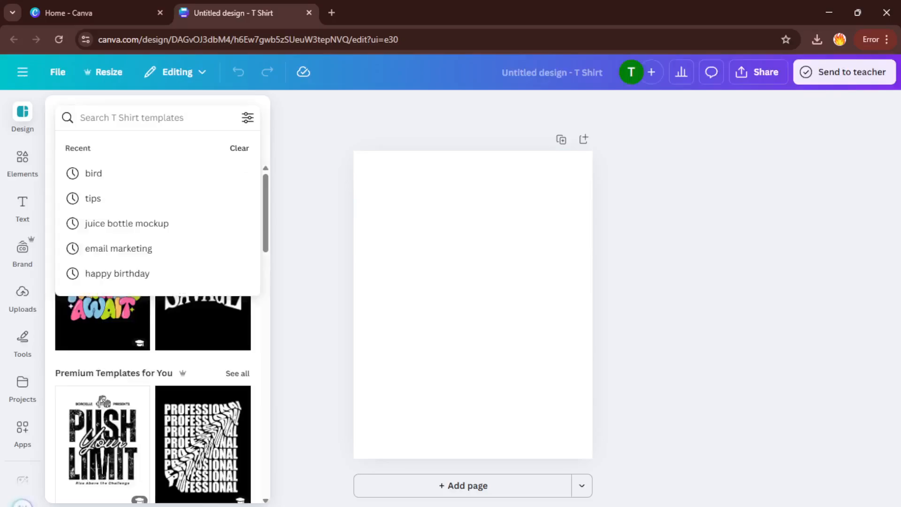
pyautogui.write('jery')
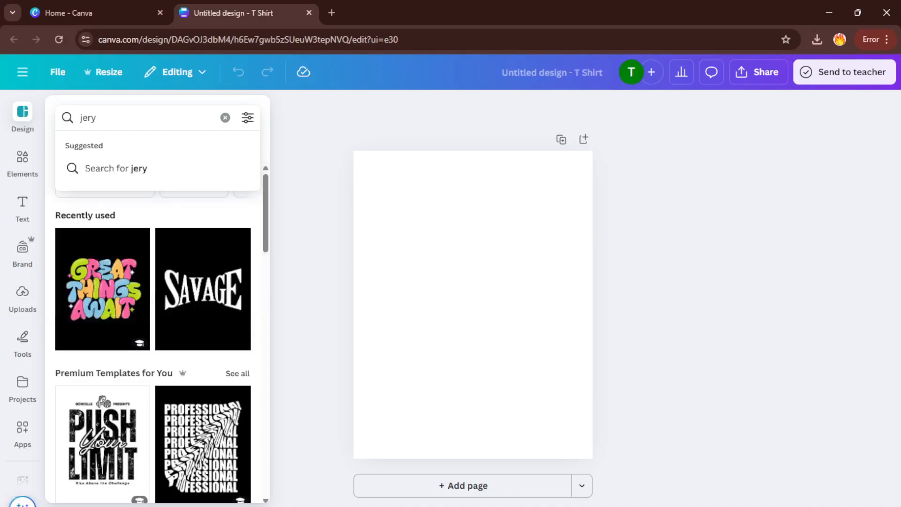
pyautogui.press('Backspace')
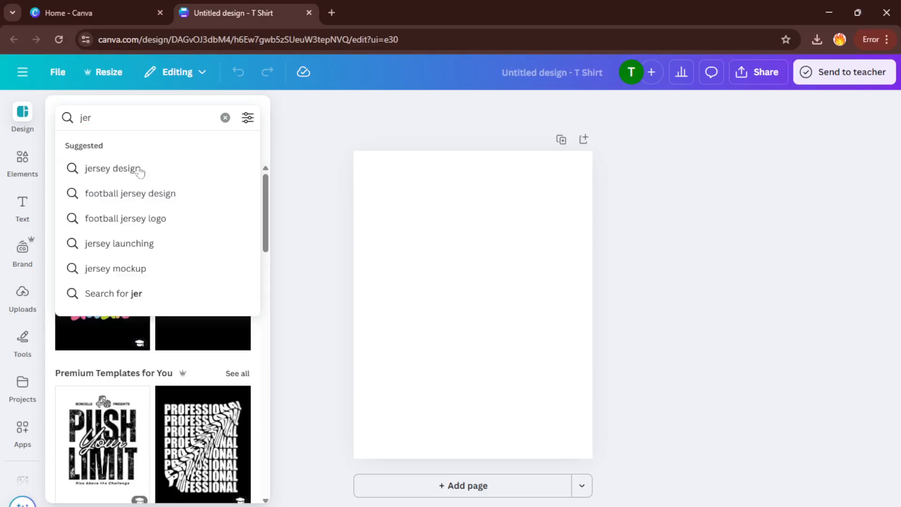
pyautogui.click(111, 168)
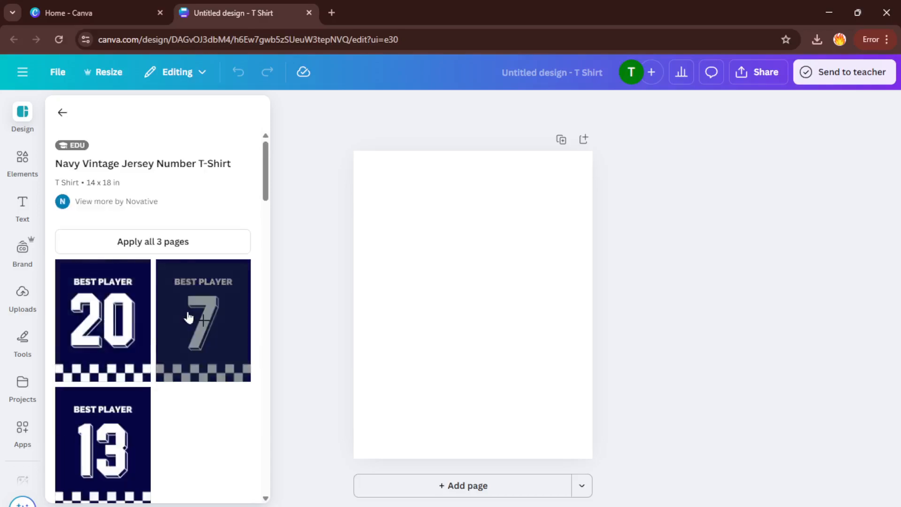
pyautogui.click(202, 319)
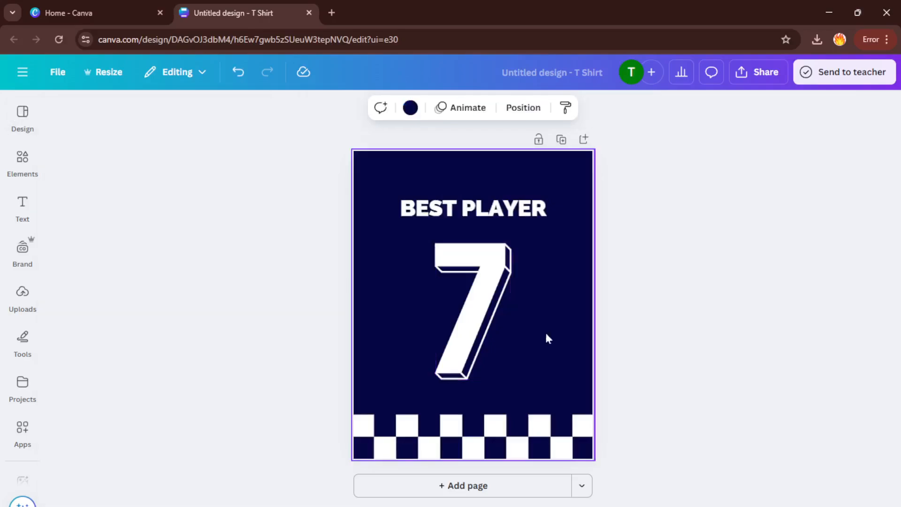
# - Recolour the jersey background with the orange-yellow Default gradient swatch, then select the 7
pyautogui.click(473, 315)
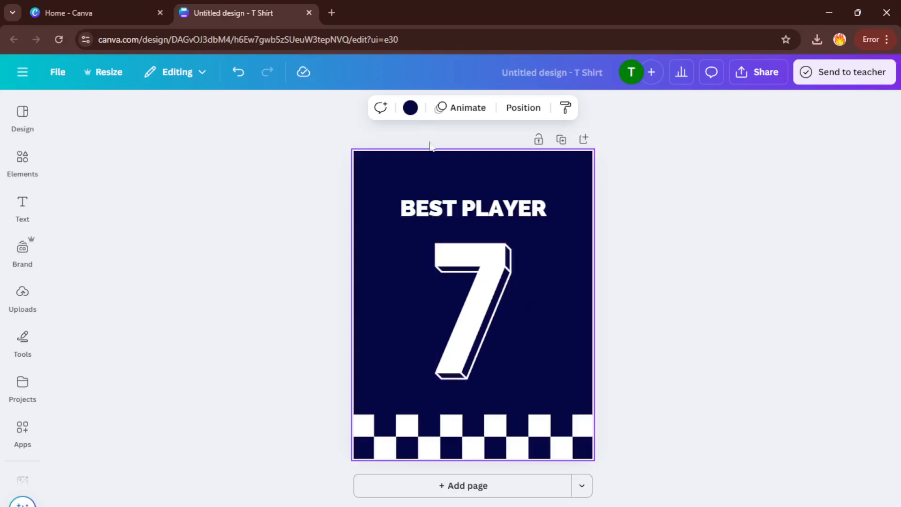
pyautogui.moveTo(554, 338)
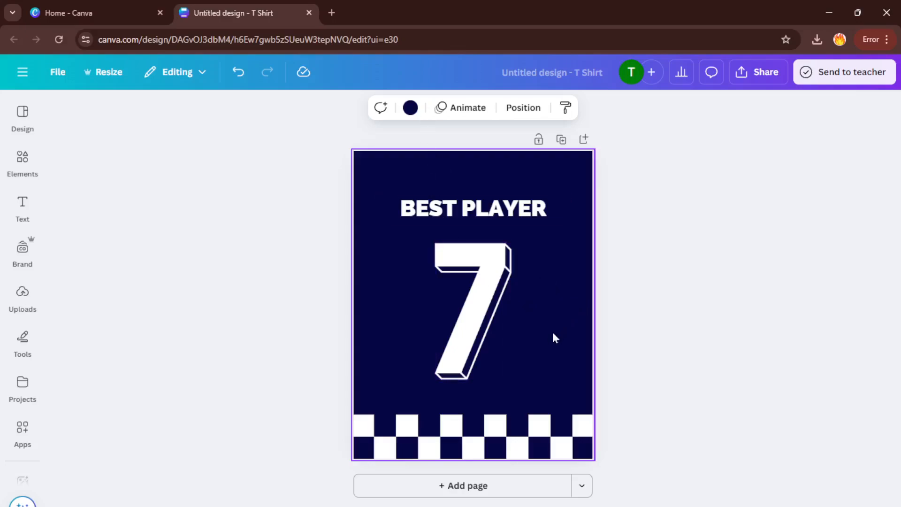
pyautogui.moveTo(408, 123)
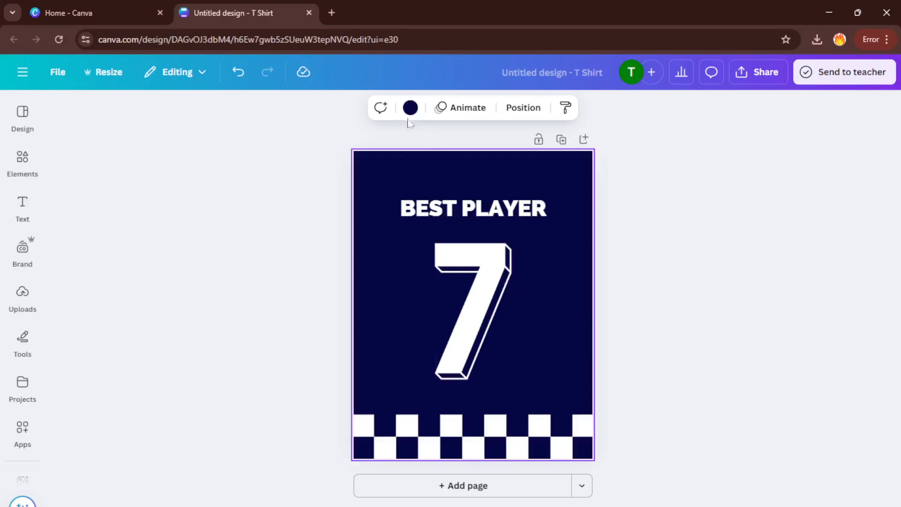
pyautogui.click(411, 108)
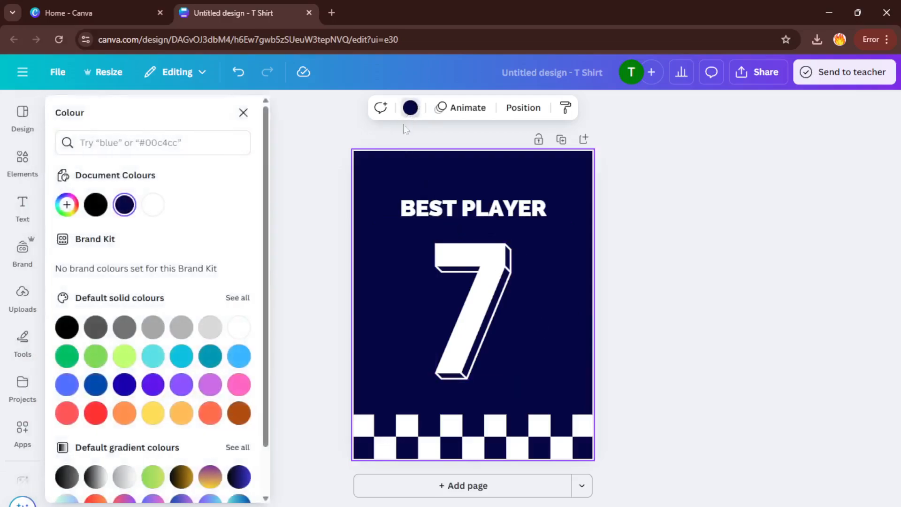
pyautogui.scroll(-3)
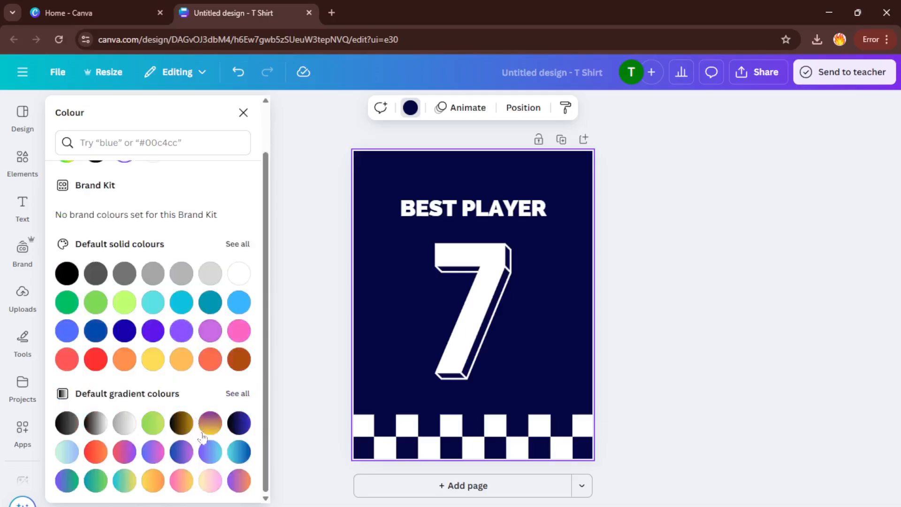
pyautogui.click(210, 451)
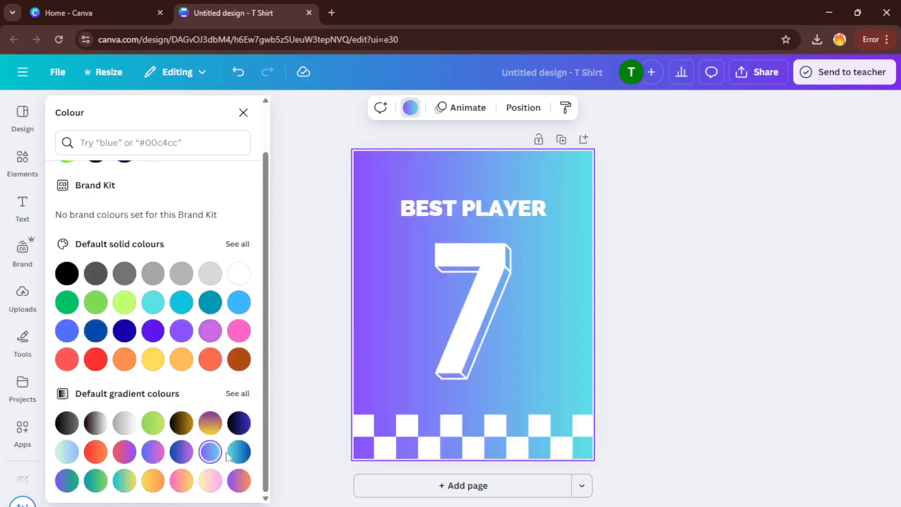
pyautogui.moveTo(167, 478)
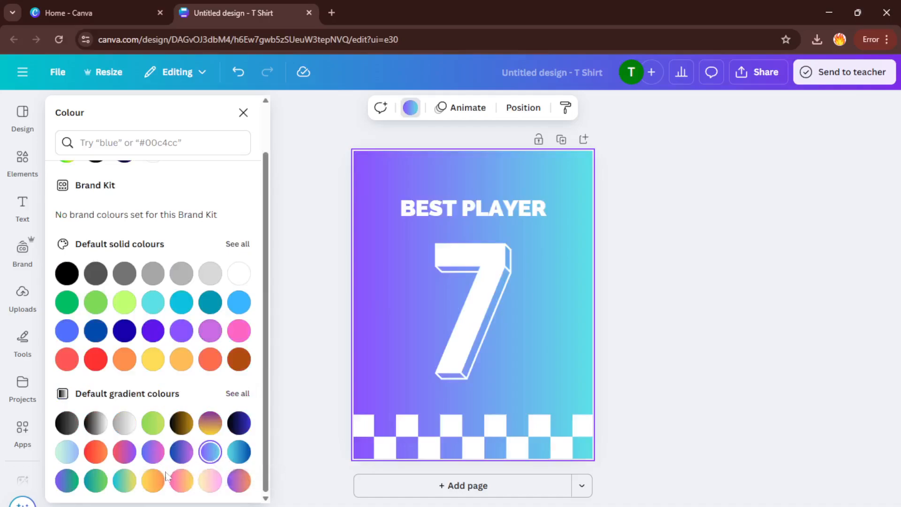
pyautogui.click(152, 481)
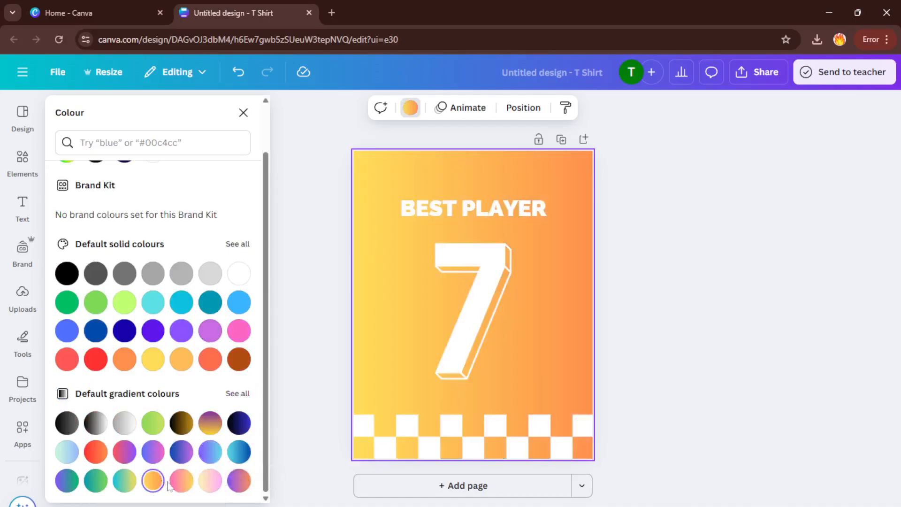
pyautogui.moveTo(543, 310)
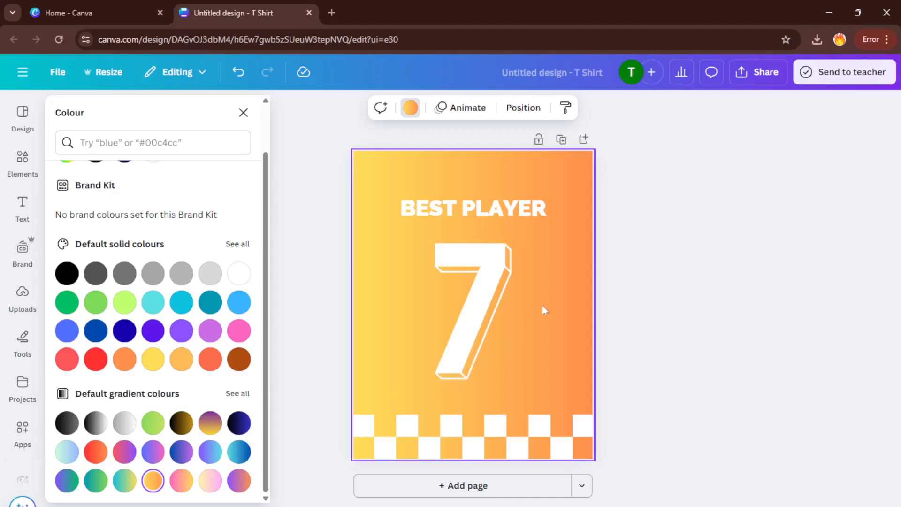
pyautogui.click(473, 309)
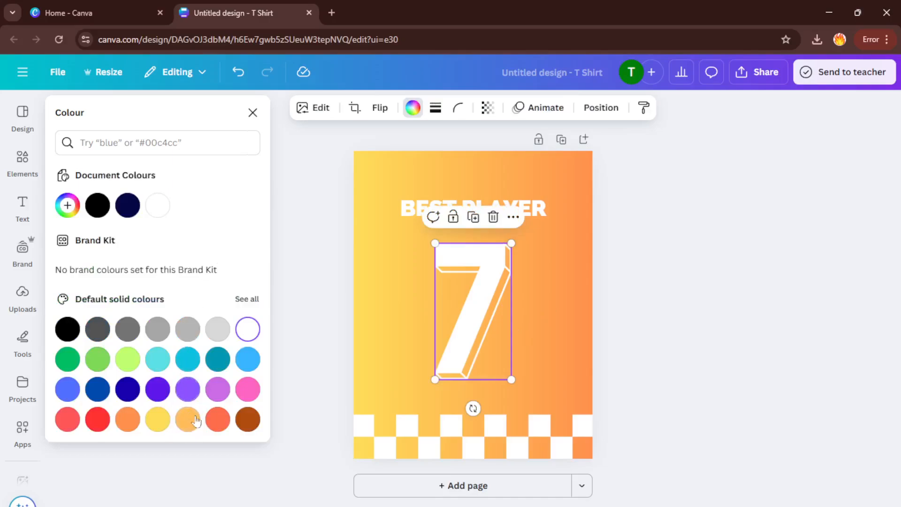
# - Colour the large number 7 red and select the BEST PLAYER heading
pyautogui.click(98, 419)
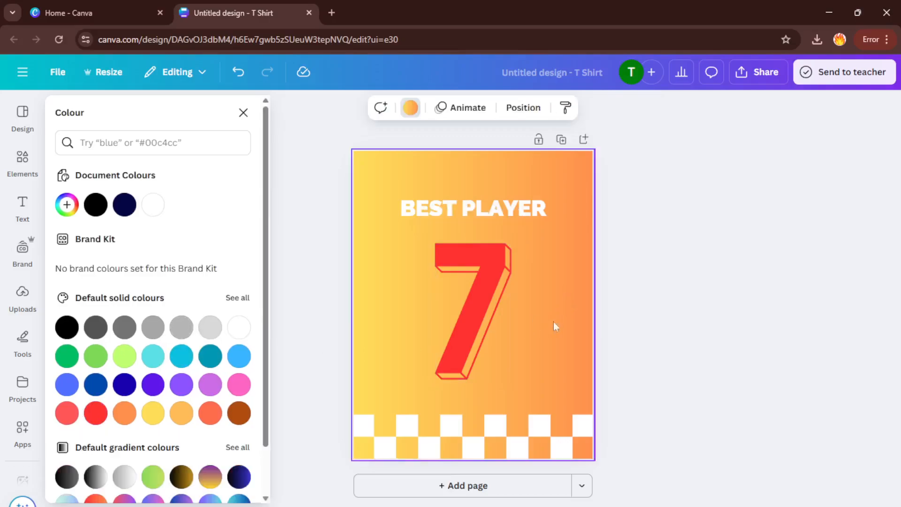
pyautogui.click(496, 210)
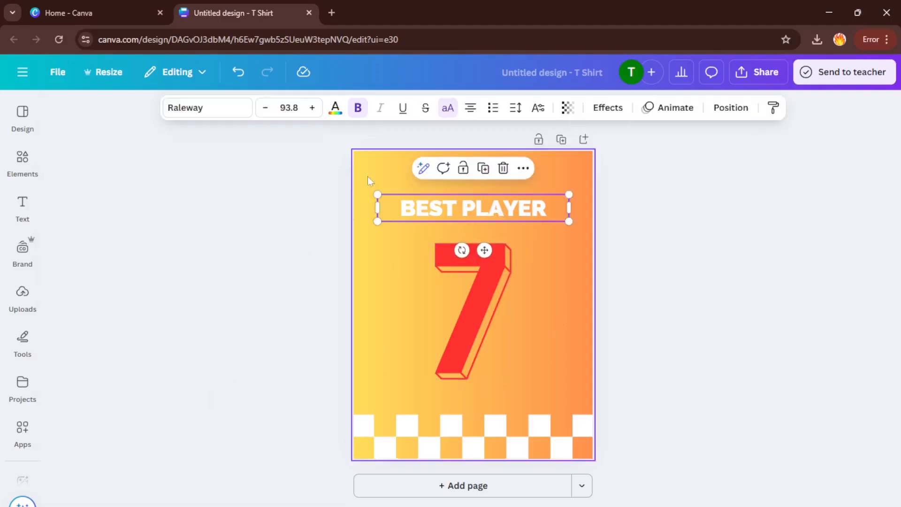
# - Set the BEST PLAYER heading's text colour to the red Document Colour, then select the checkered strip
pyautogui.click(335, 107)
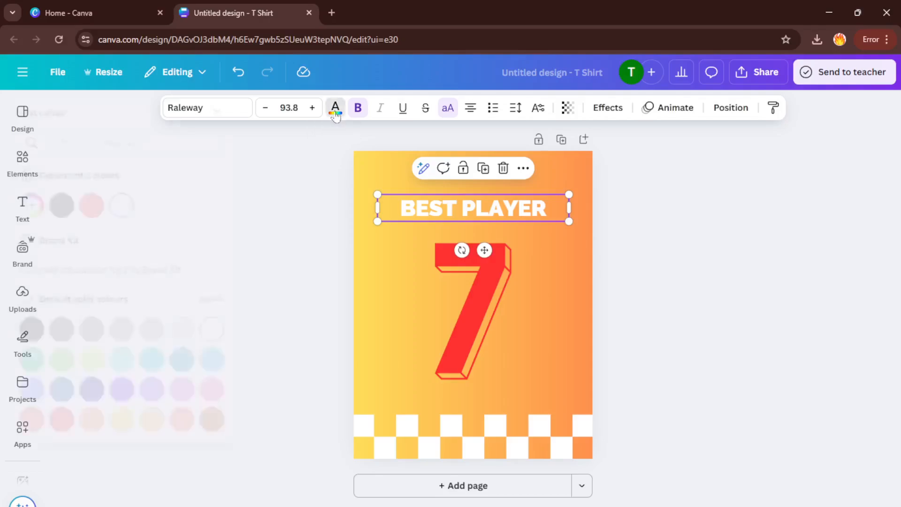
pyautogui.click(336, 108)
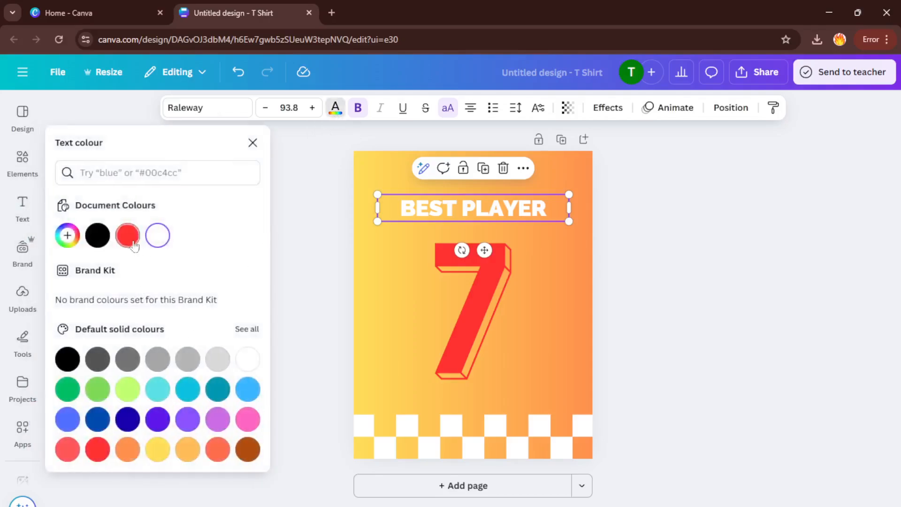
pyautogui.click(127, 235)
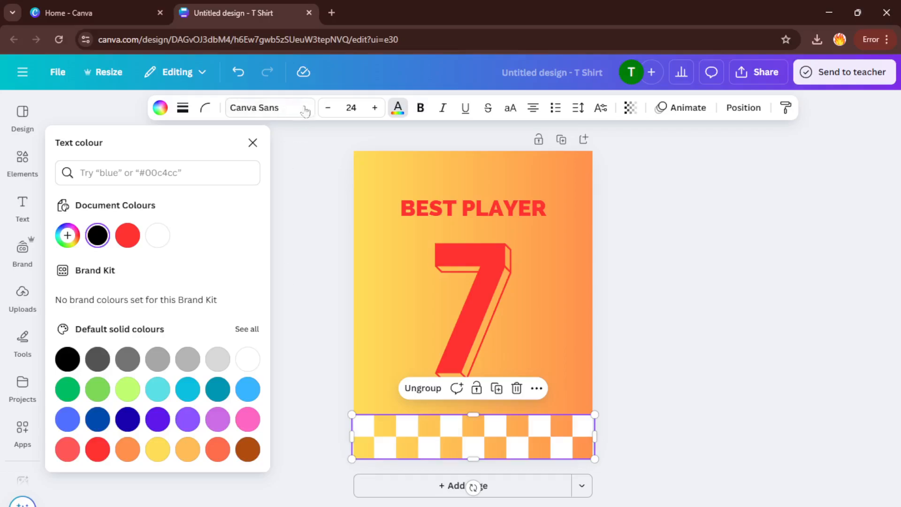
pyautogui.moveTo(245, 112)
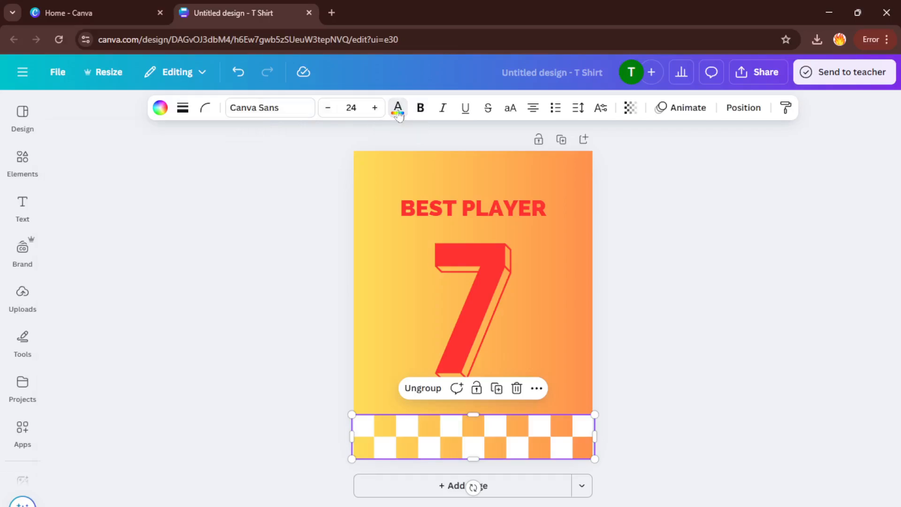
pyautogui.moveTo(400, 113)
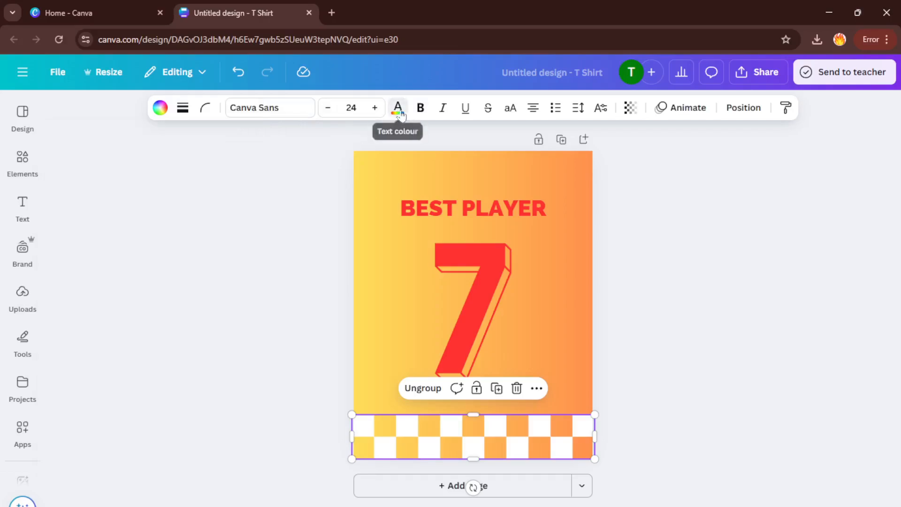
pyautogui.click(398, 107)
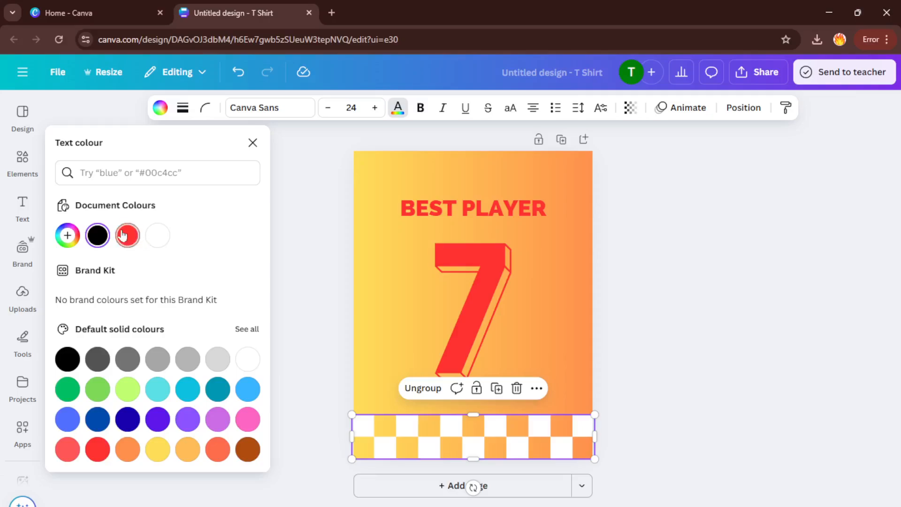
pyautogui.moveTo(128, 235)
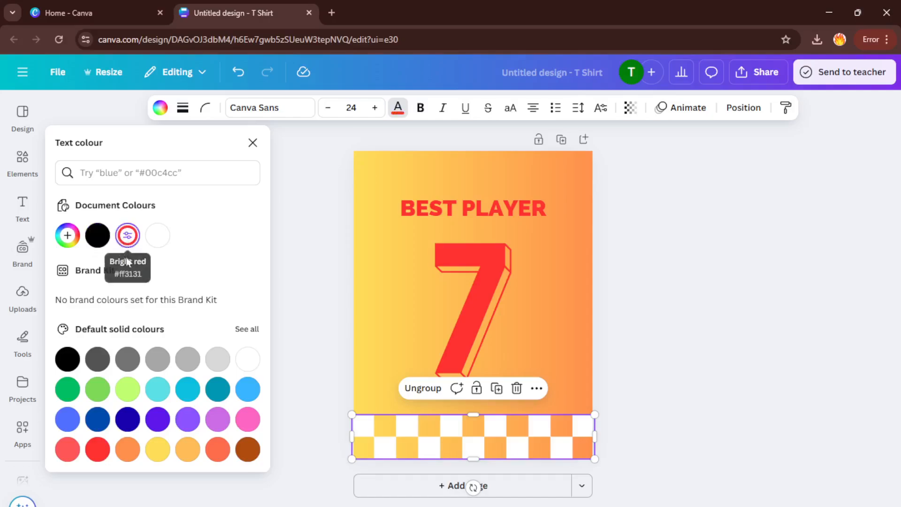
pyautogui.moveTo(415, 243)
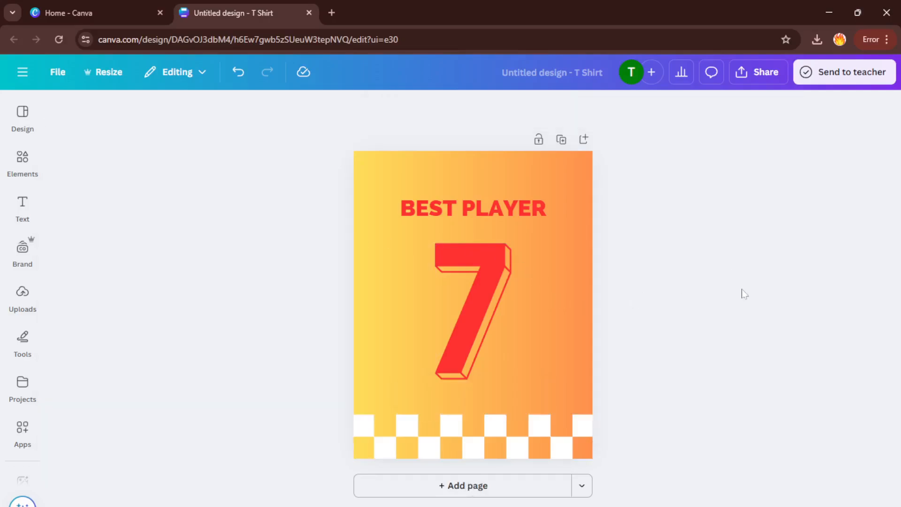
pyautogui.moveTo(751, 217)
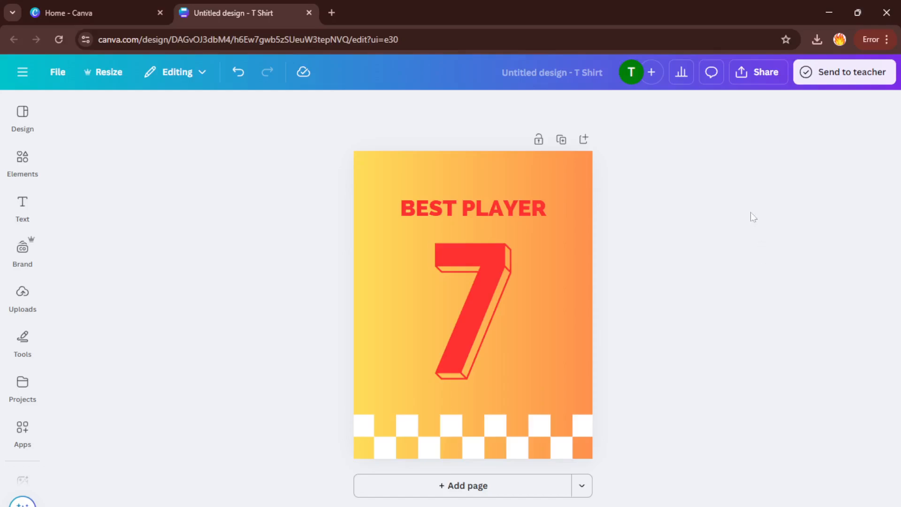
pyautogui.moveTo(749, 236)
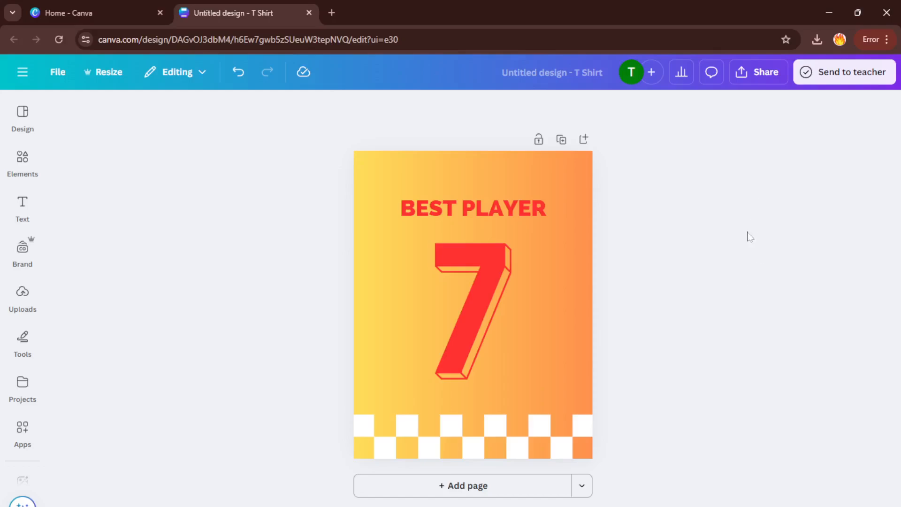